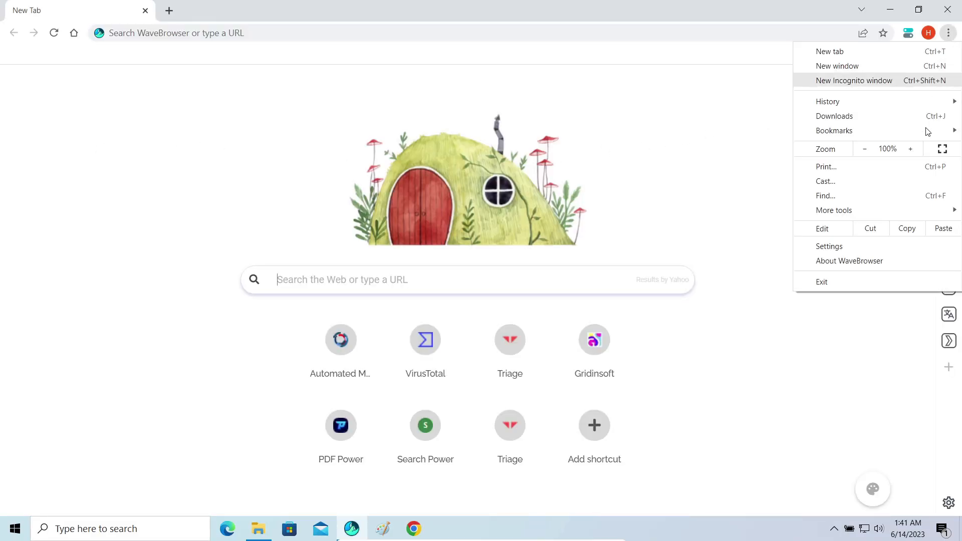
Land on the wavebrowser.co home page ready to read through the site.
{"action": "left_click", "coordinate": [849, 261]}
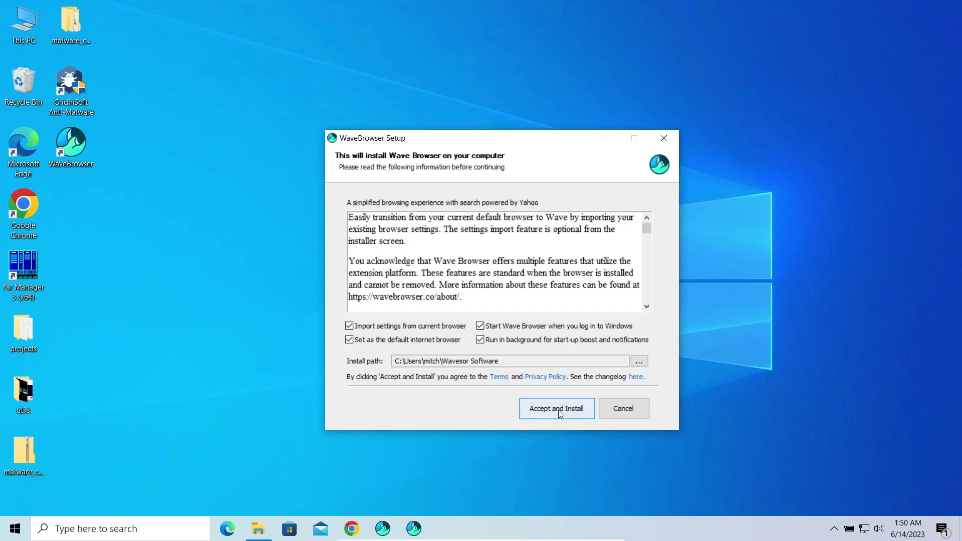
{"action": "left_click", "coordinate": [556, 408]}
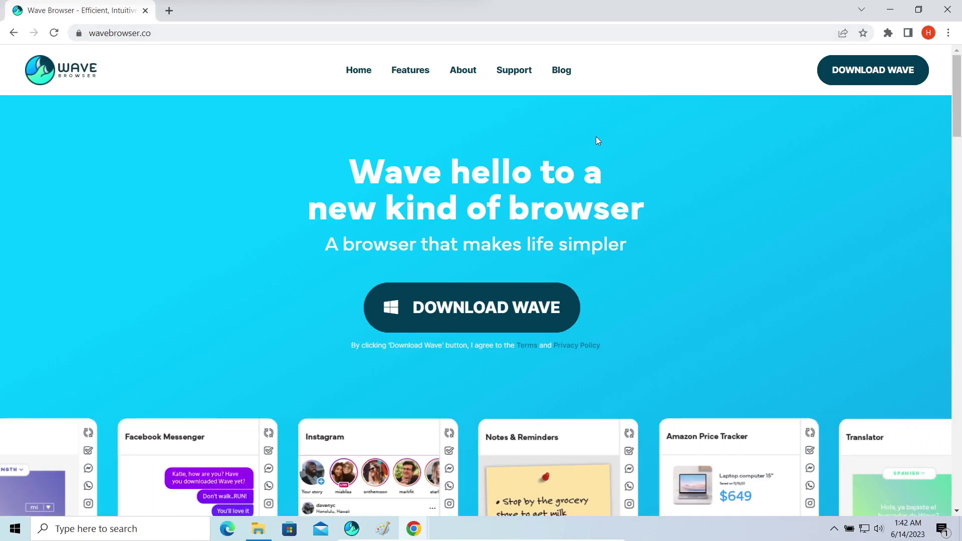
Scroll past the feature sections down to the FAQ list with 'Is Wave Browser Malware?'.
{"action": "scroll", "scroll_direction": "down", "scroll_amount": 3}
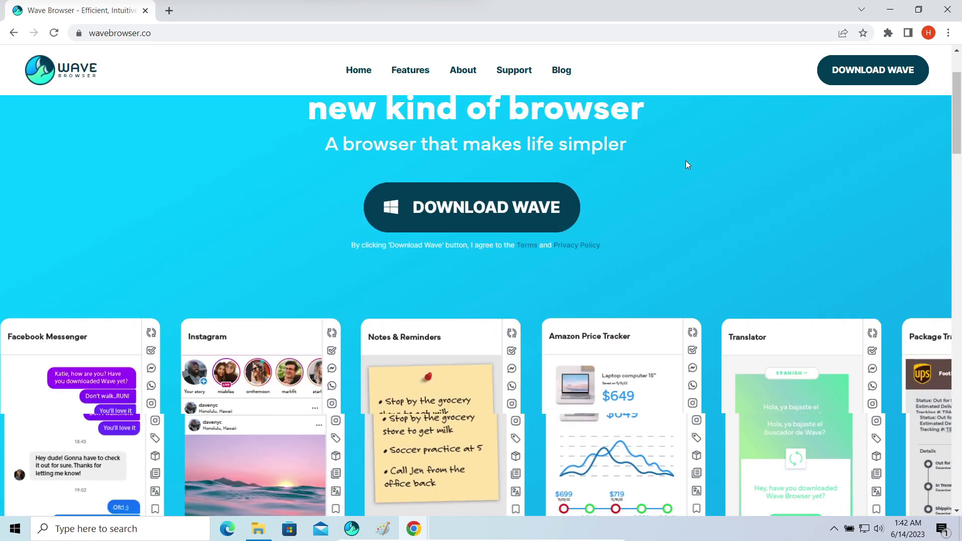
{"action": "scroll", "scroll_direction": "down", "scroll_amount": 3}
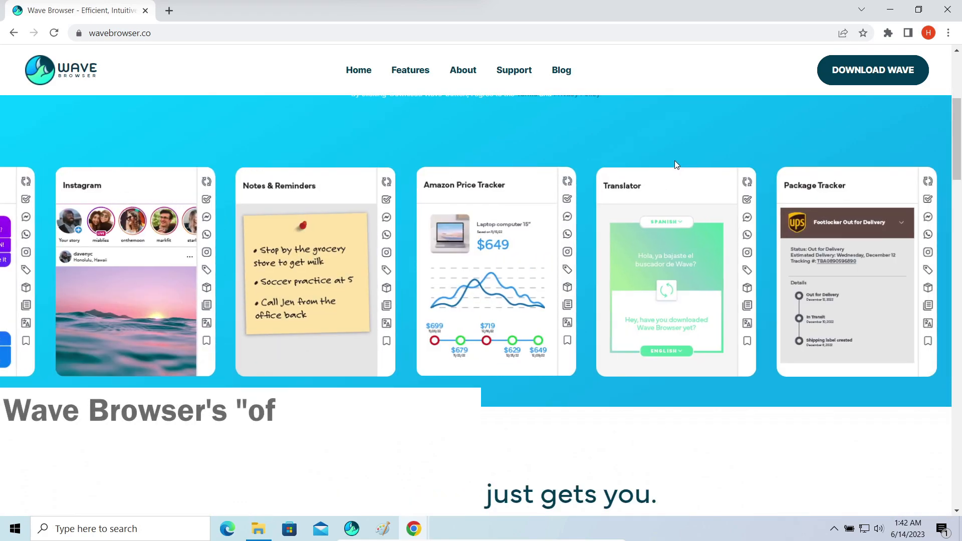
{"action": "scroll", "scroll_direction": "down", "scroll_amount": 3}
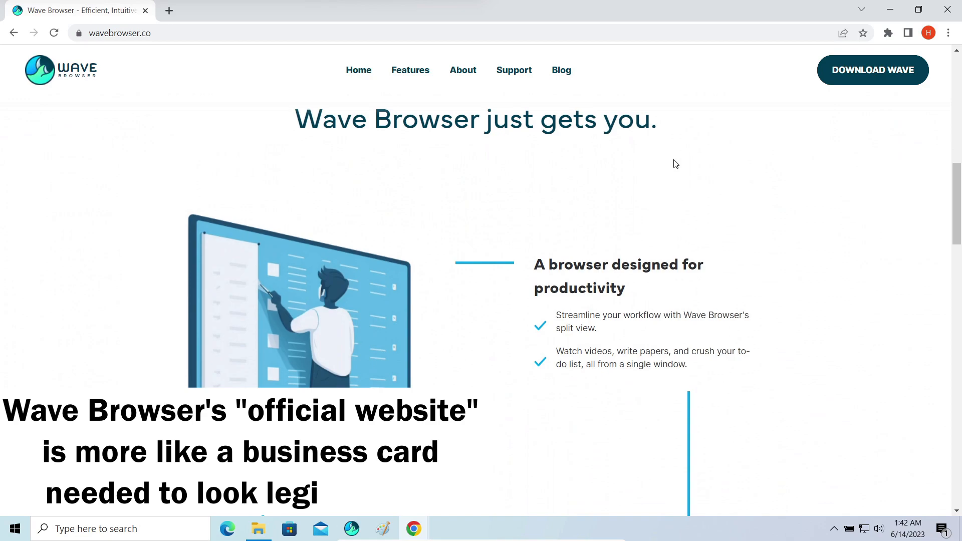
{"action": "scroll", "scroll_direction": "down", "scroll_amount": 3}
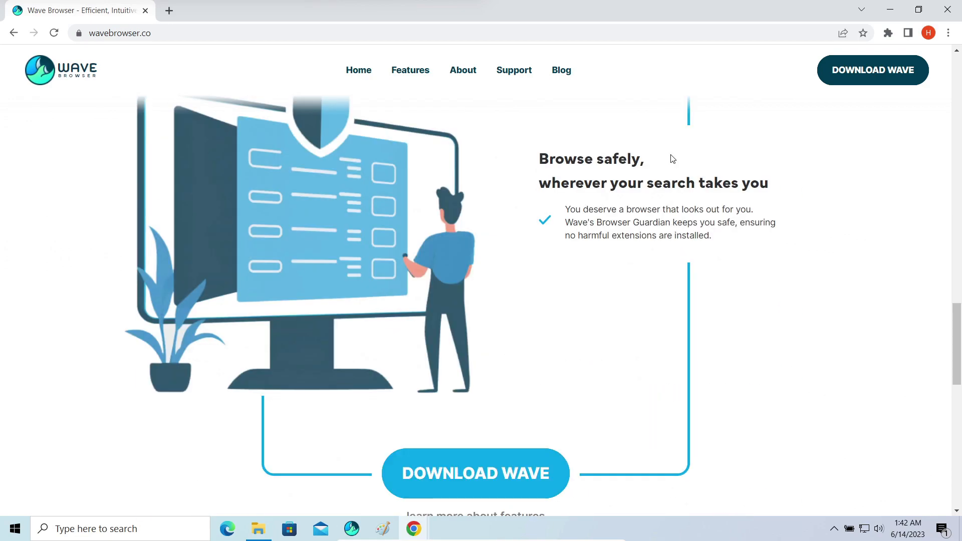
{"action": "scroll", "scroll_direction": "down", "scroll_amount": 3}
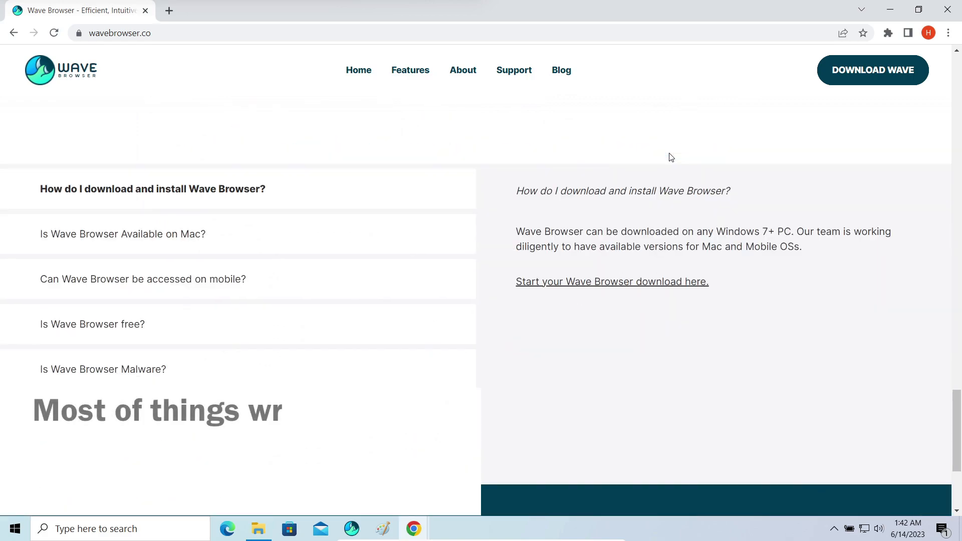
{"action": "scroll", "scroll_direction": "down", "scroll_amount": 3}
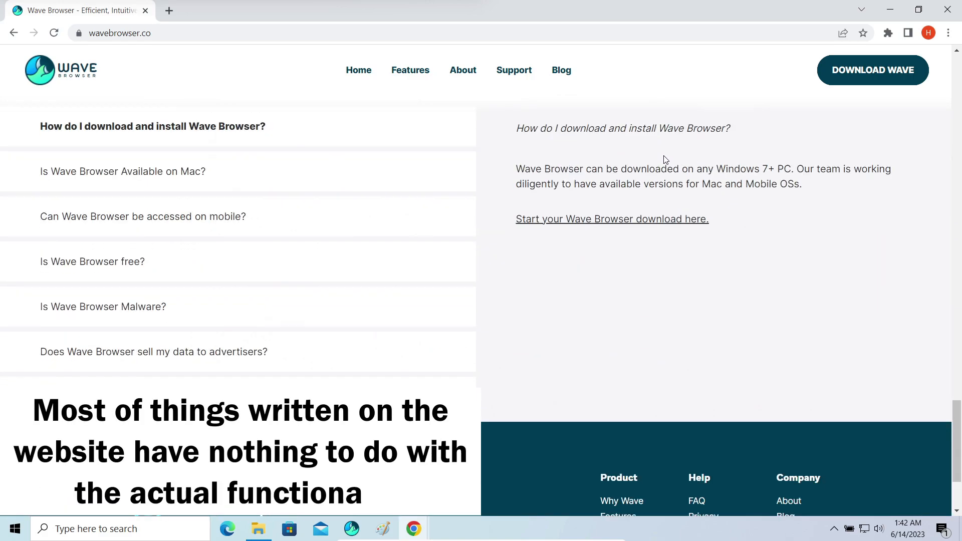
{"action": "scroll", "scroll_direction": "down", "scroll_amount": 3}
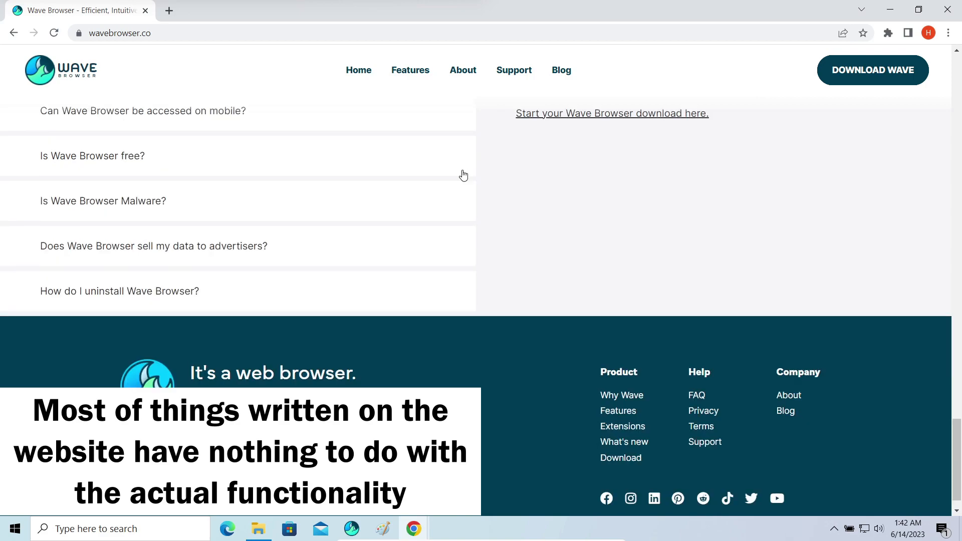
{"action": "scroll", "scroll_direction": "up", "scroll_amount": 3}
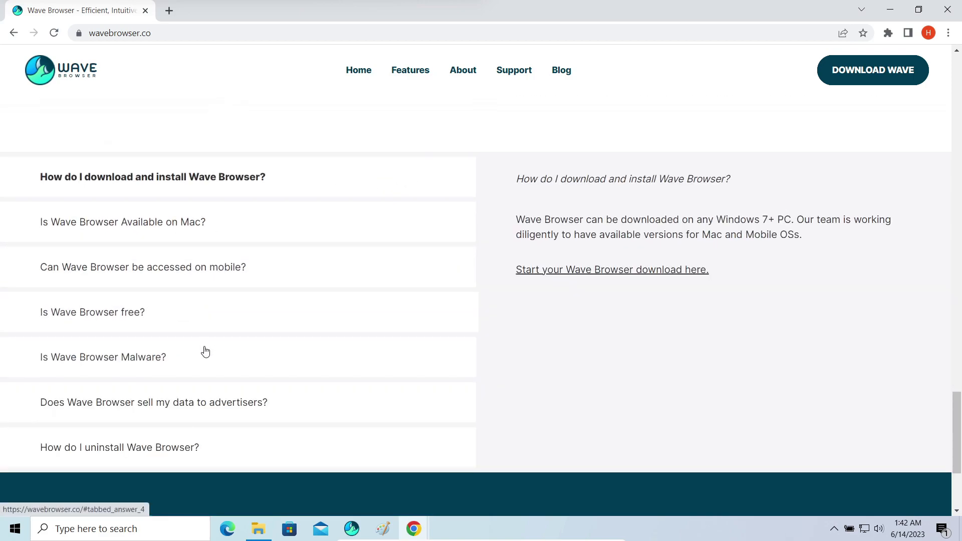
{"action": "mouse_move", "coordinate": [182, 360]}
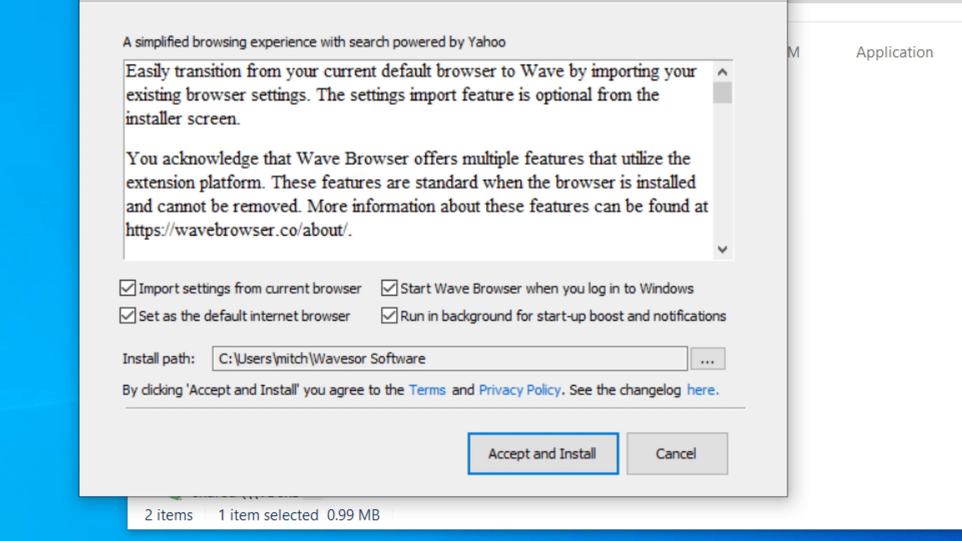
{"action": "left_click", "coordinate": [542, 453]}
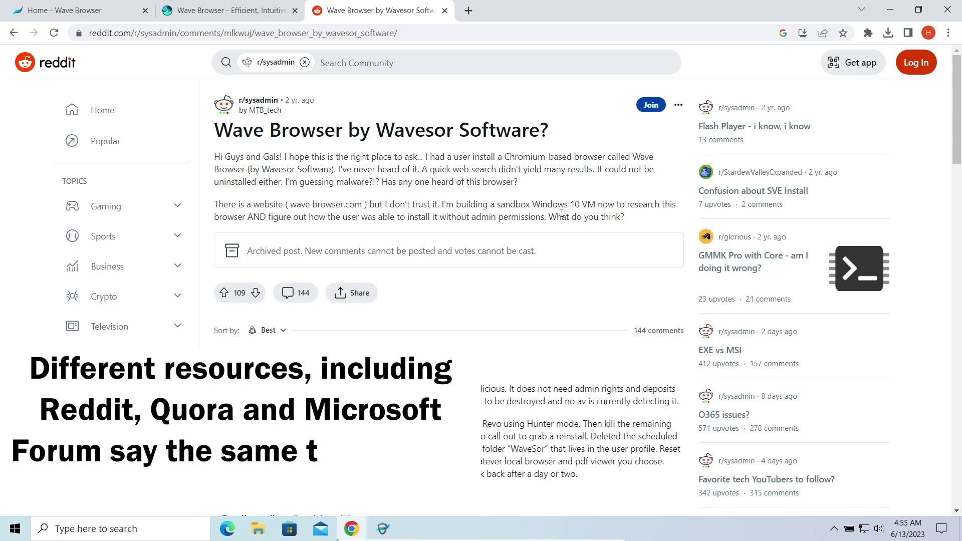
Scroll through the r/sysadmin replies calling Wave Browser malicious.
{"action": "scroll", "scroll_direction": "down", "scroll_amount": 3}
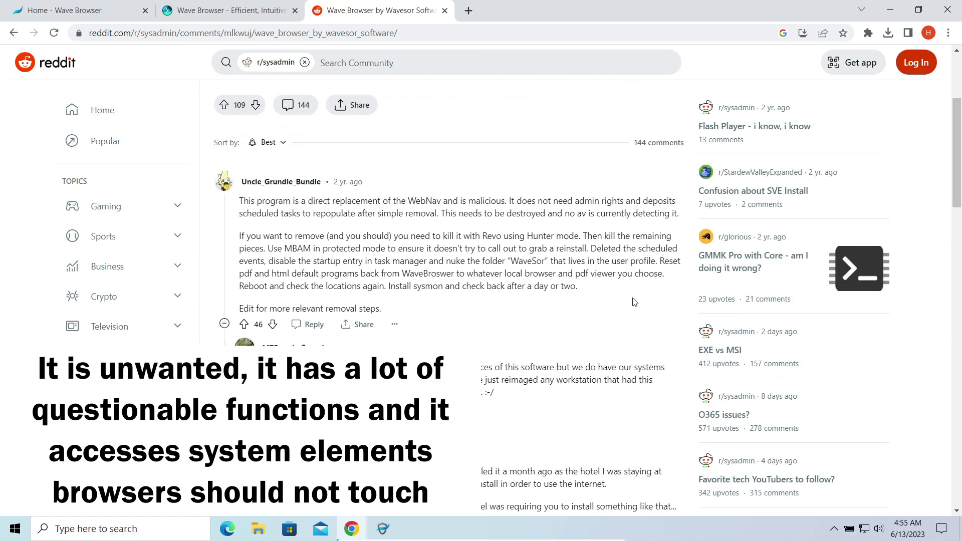
{"action": "scroll", "scroll_direction": "down", "scroll_amount": 3}
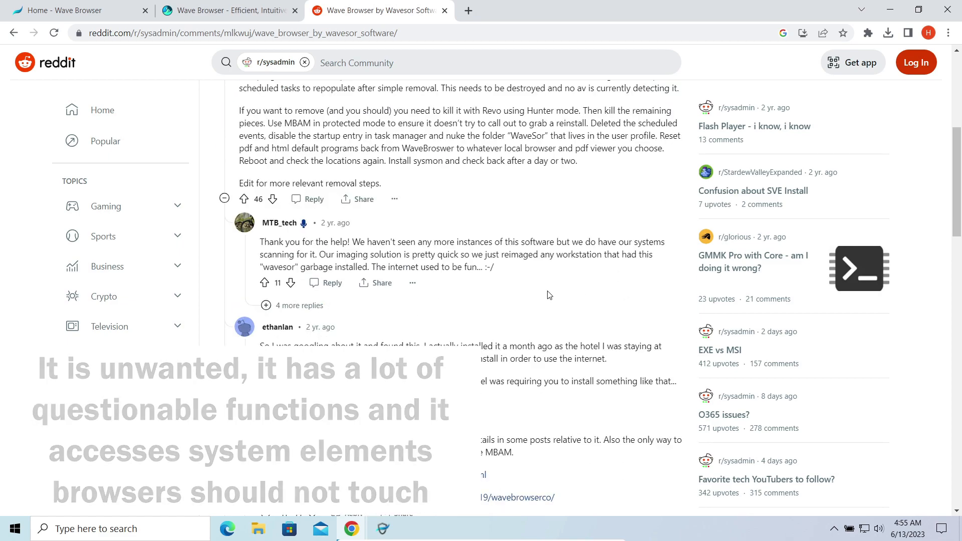
{"action": "scroll", "scroll_direction": "down", "scroll_amount": 3}
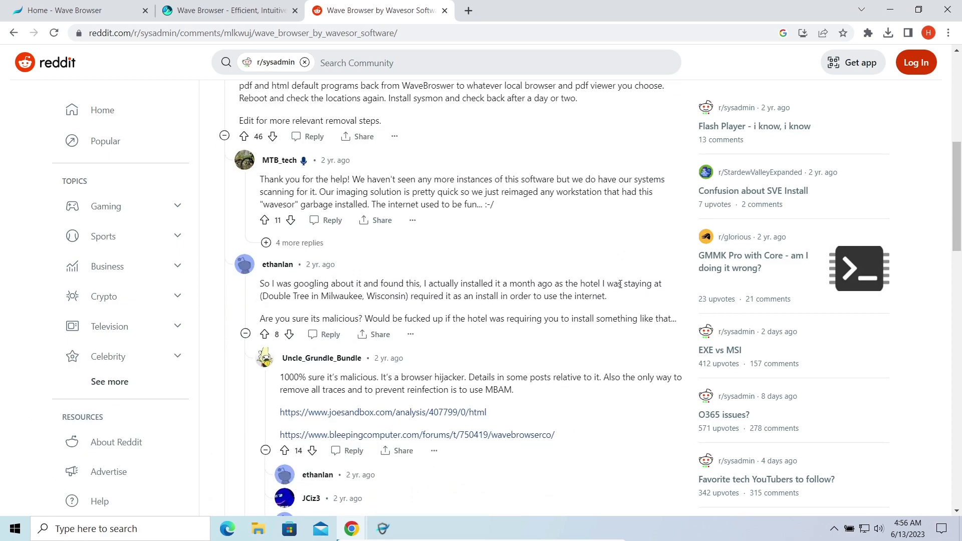
{"action": "scroll", "scroll_direction": "down", "scroll_amount": 3}
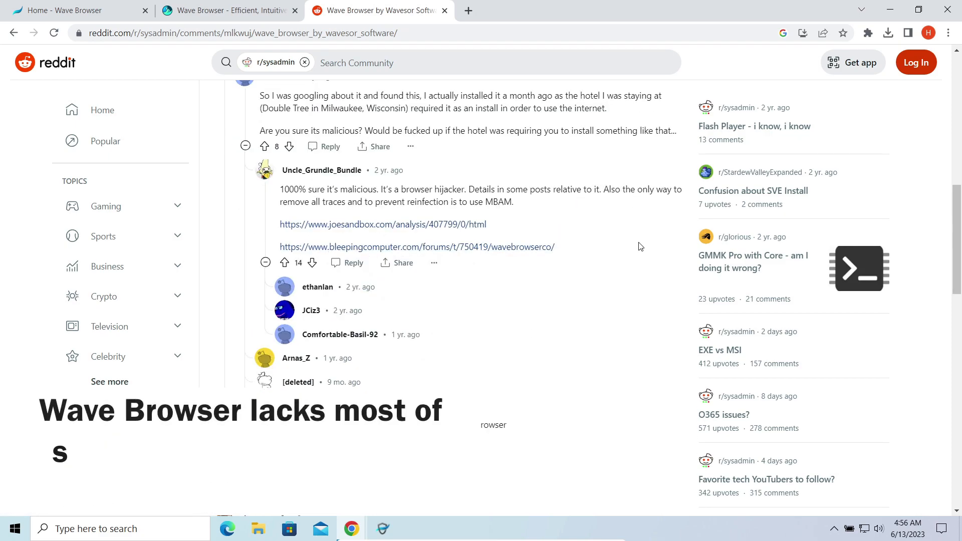
{"action": "scroll", "scroll_direction": "down", "scroll_amount": 3}
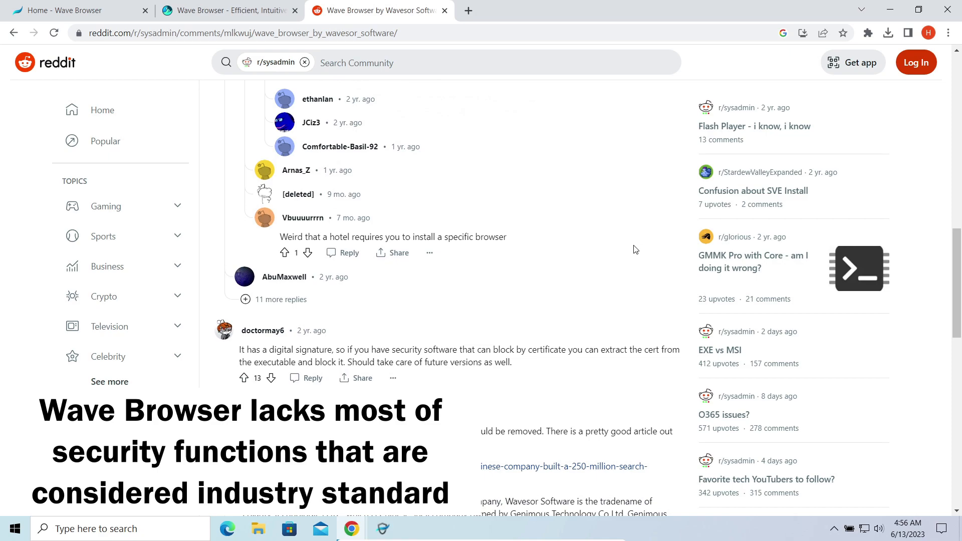
Scroll down VirusTotal's Behavior report for the Wave Browser file.
{"action": "scroll", "scroll_direction": "down", "scroll_amount": 3}
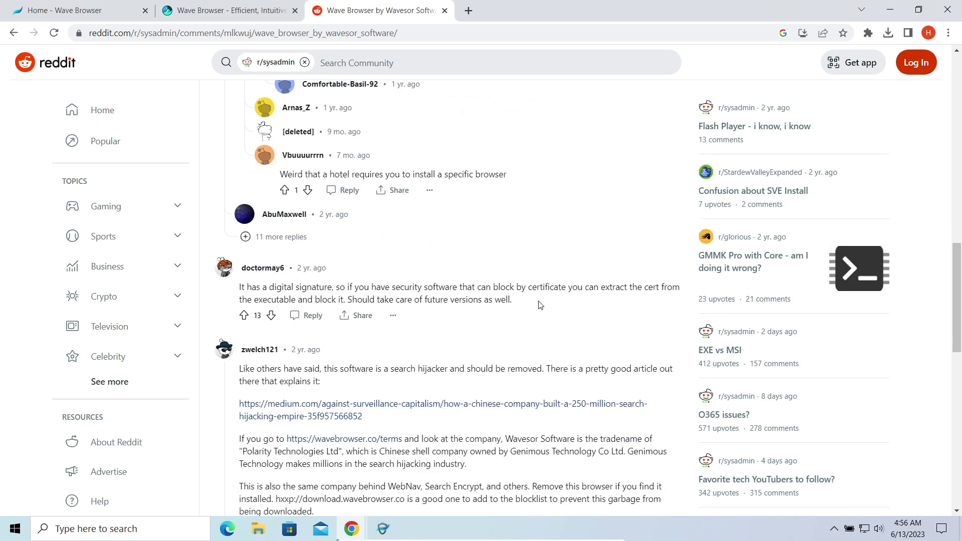
{"action": "scroll", "scroll_direction": "down", "scroll_amount": 3}
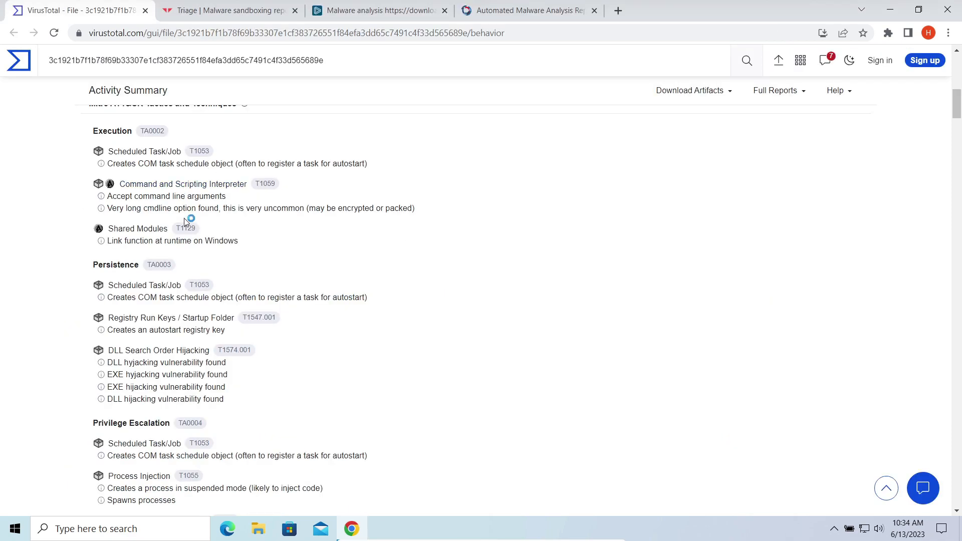
{"action": "scroll", "scroll_direction": "down", "scroll_amount": 3}
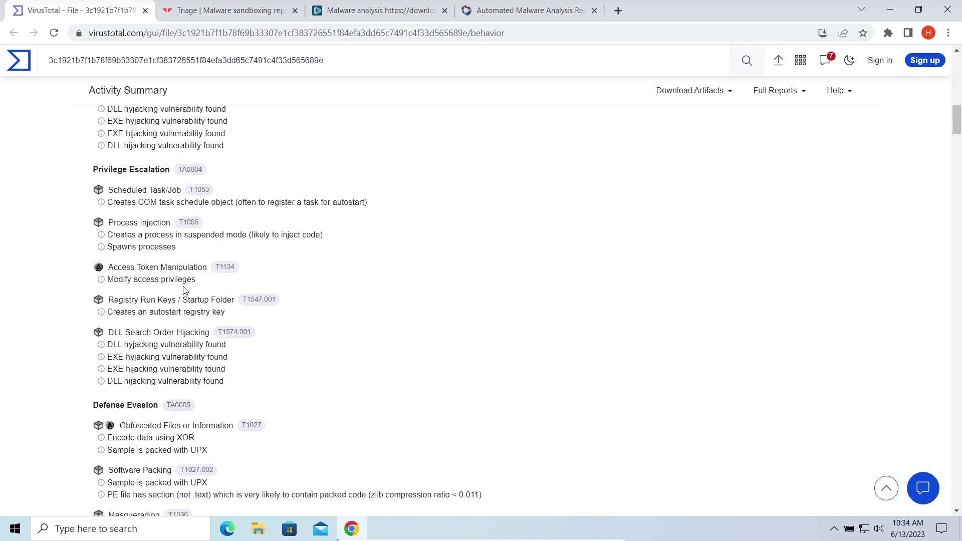
{"action": "scroll", "scroll_direction": "down", "scroll_amount": 3}
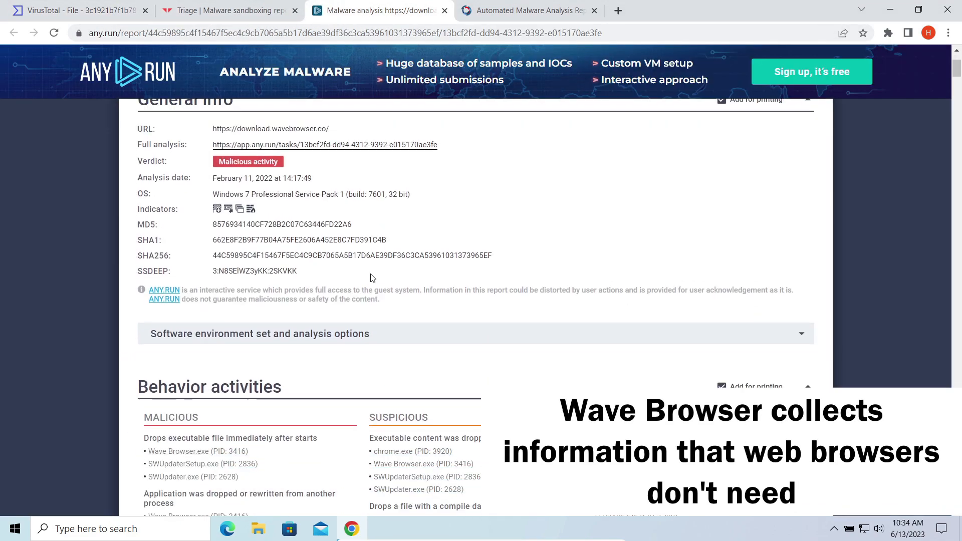
Scroll the ANY.RUN report from General Info down to the malicious and suspicious behaviour activities.
{"action": "scroll", "scroll_direction": "down", "scroll_amount": 3}
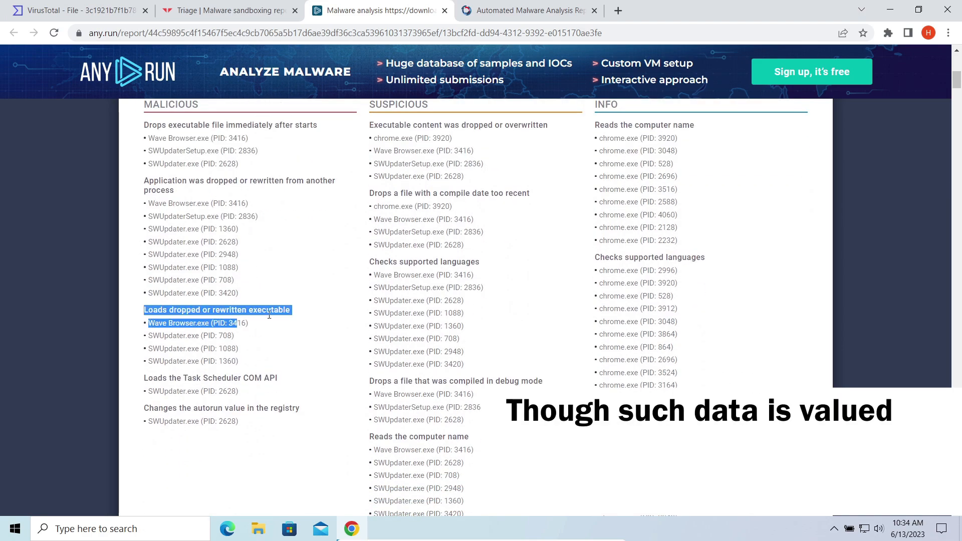
{"action": "scroll", "scroll_direction": "down", "scroll_amount": 3}
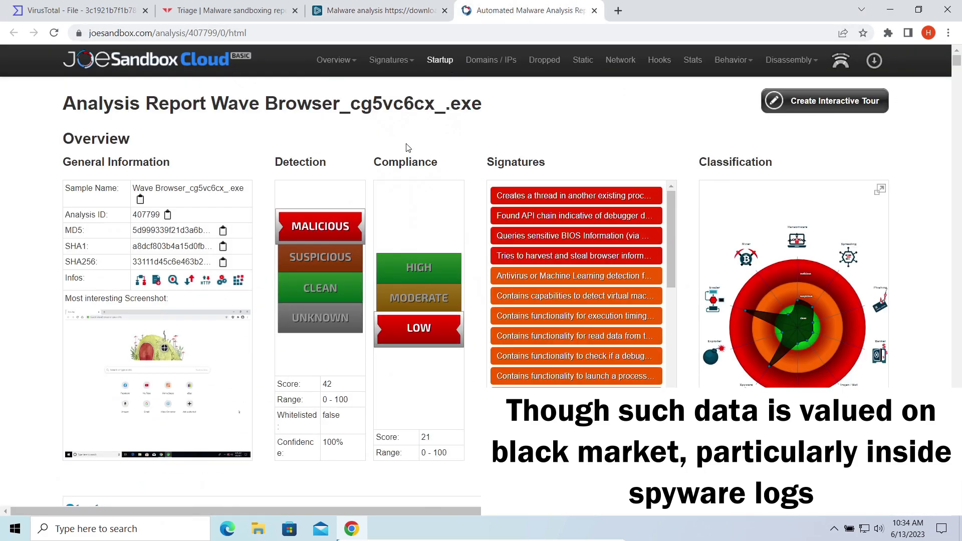
{"action": "left_click", "coordinate": [880, 189]}
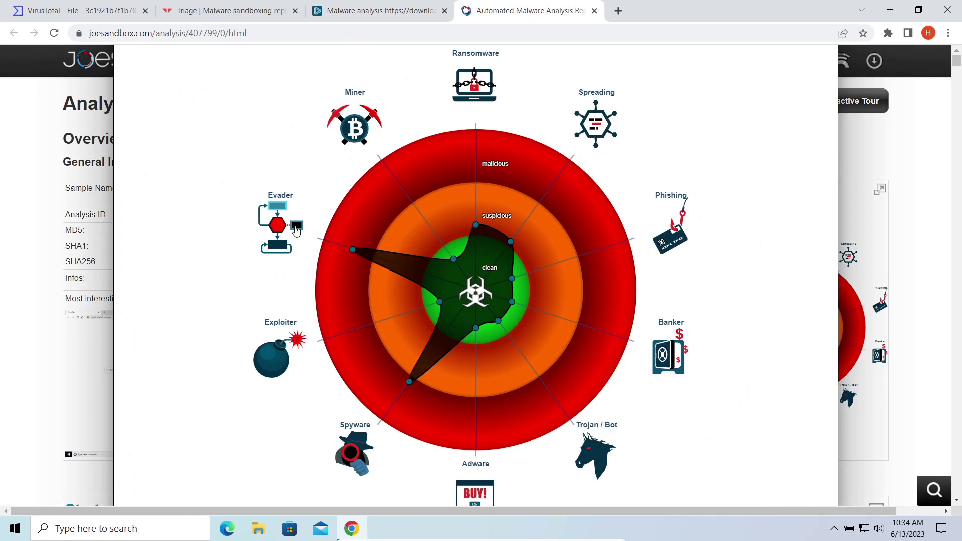
{"action": "mouse_move", "coordinate": [353, 454]}
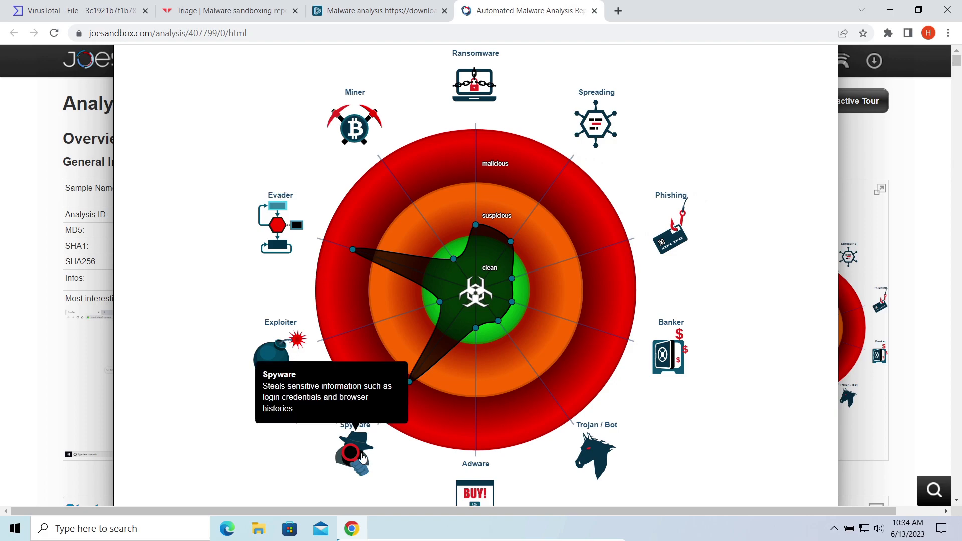
{"action": "mouse_move", "coordinate": [818, 137]}
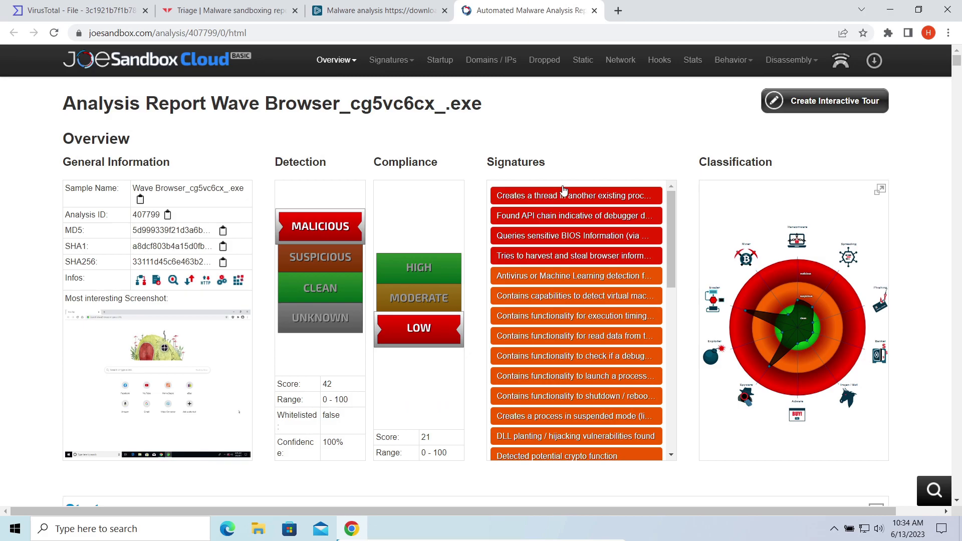
{"action": "scroll", "scroll_direction": "down", "scroll_amount": 3}
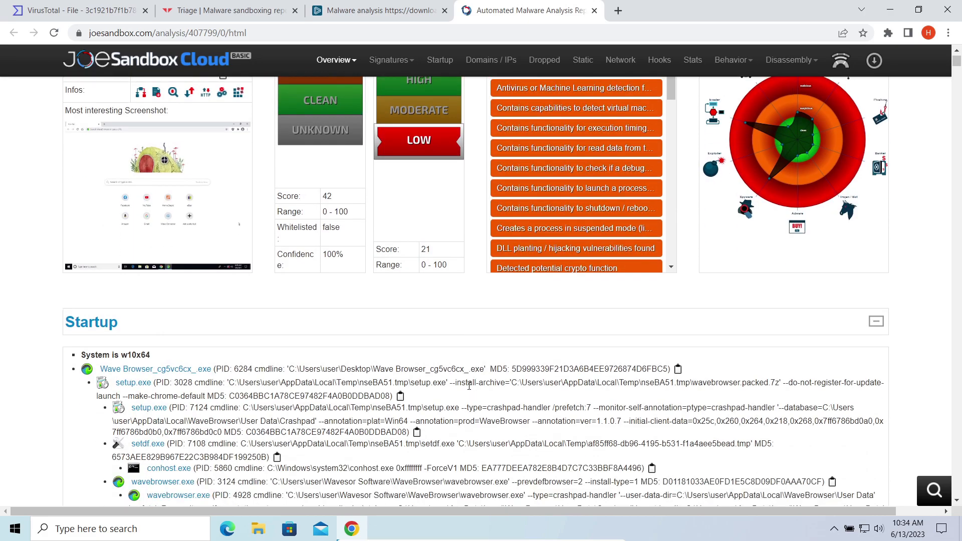
{"action": "scroll", "scroll_direction": "up", "scroll_amount": 3}
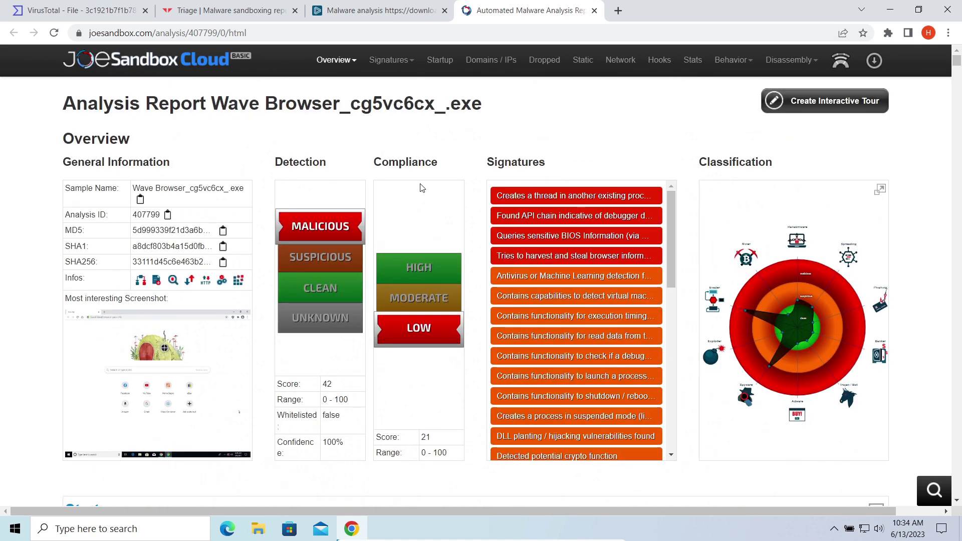
{"action": "left_click", "coordinate": [439, 59]}
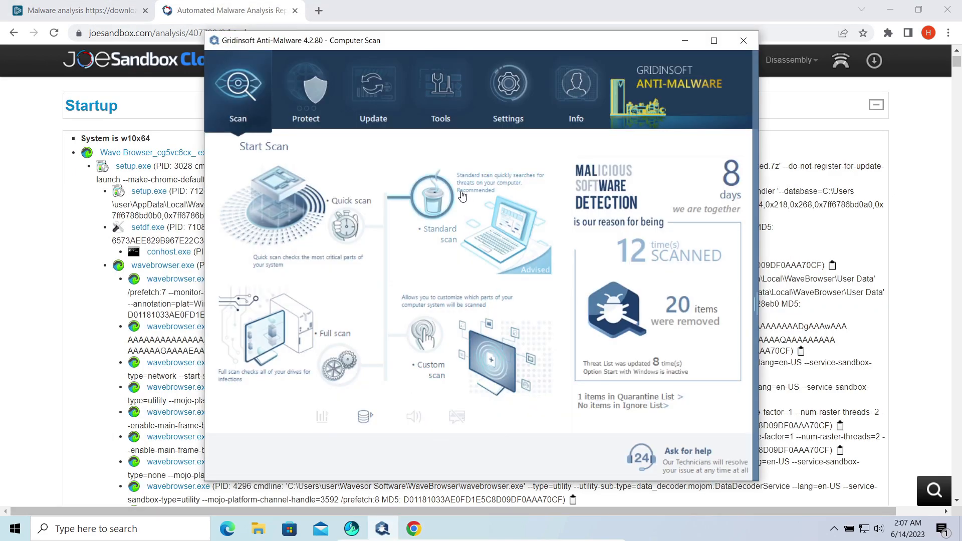
Run a Standard scan finding 6 PUPs and 1687 objects, then Clean Now to remove them.
{"action": "left_click", "coordinate": [439, 197]}
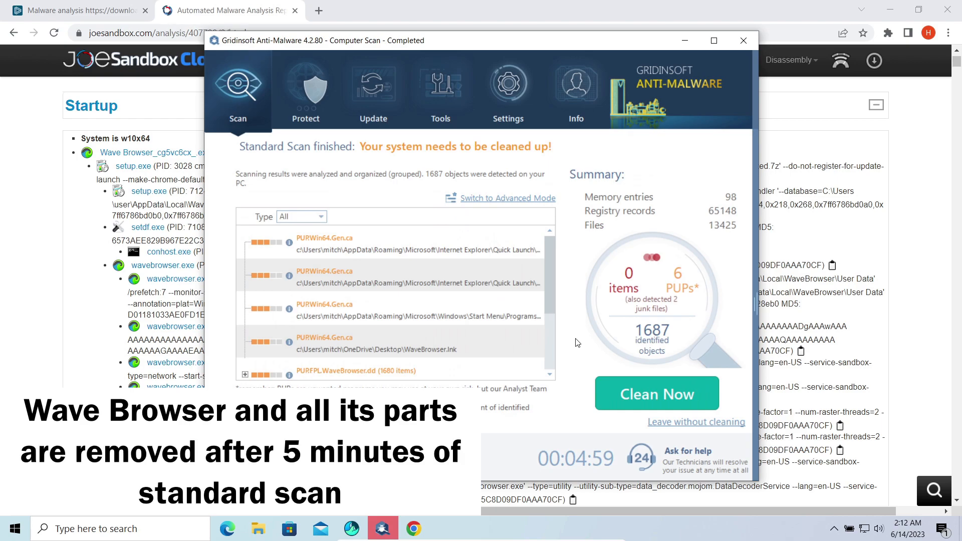
{"action": "left_click", "coordinate": [656, 393]}
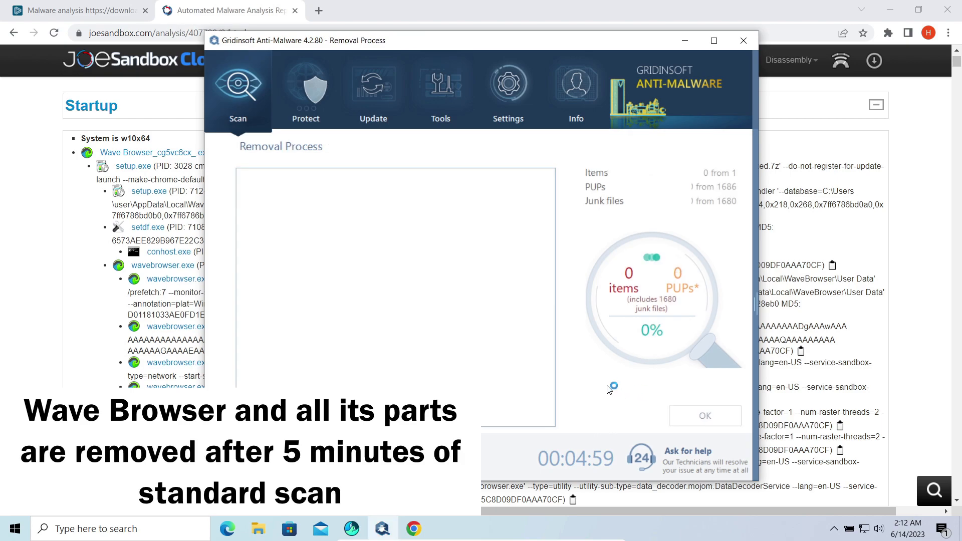